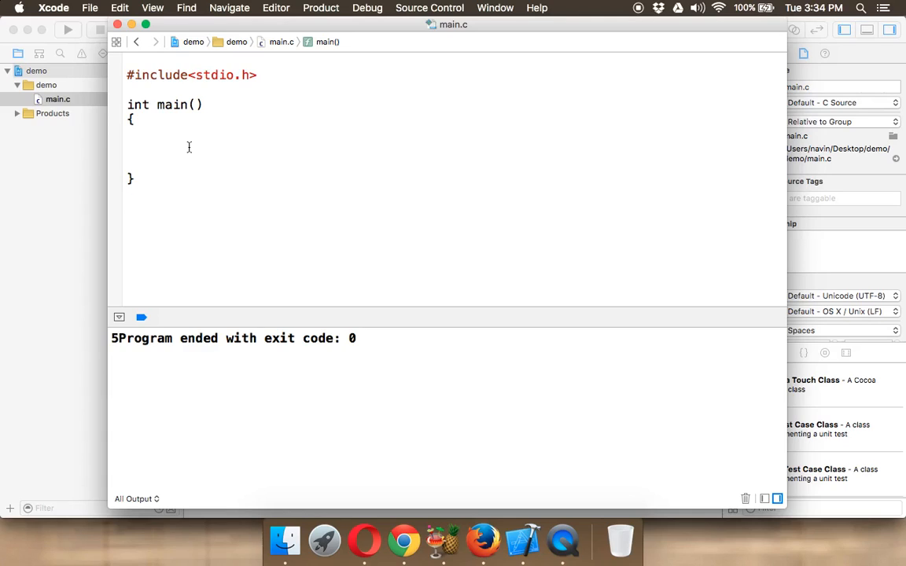
Write printf("hello") with no semicolon inside main so Xcode flags a missing-semicolon error
click(158, 148)
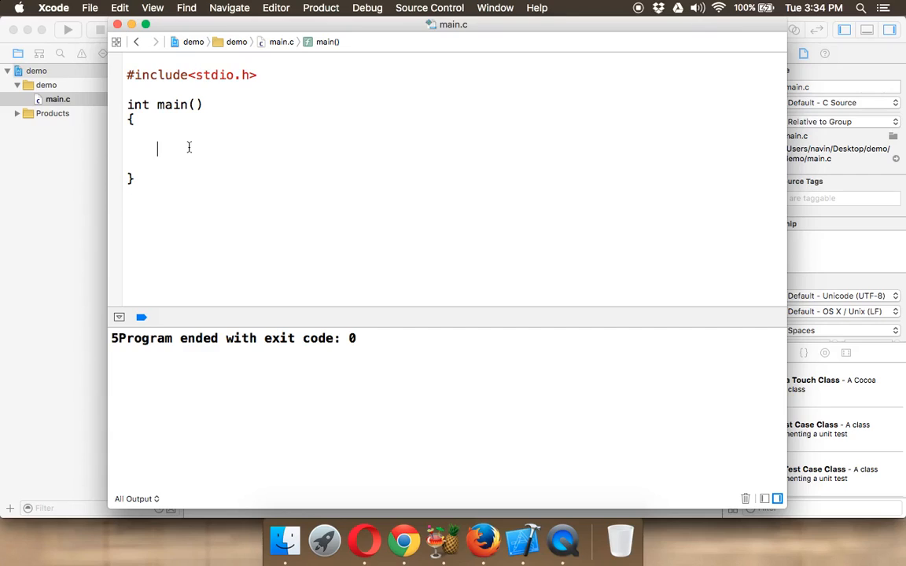
text(printf("");)
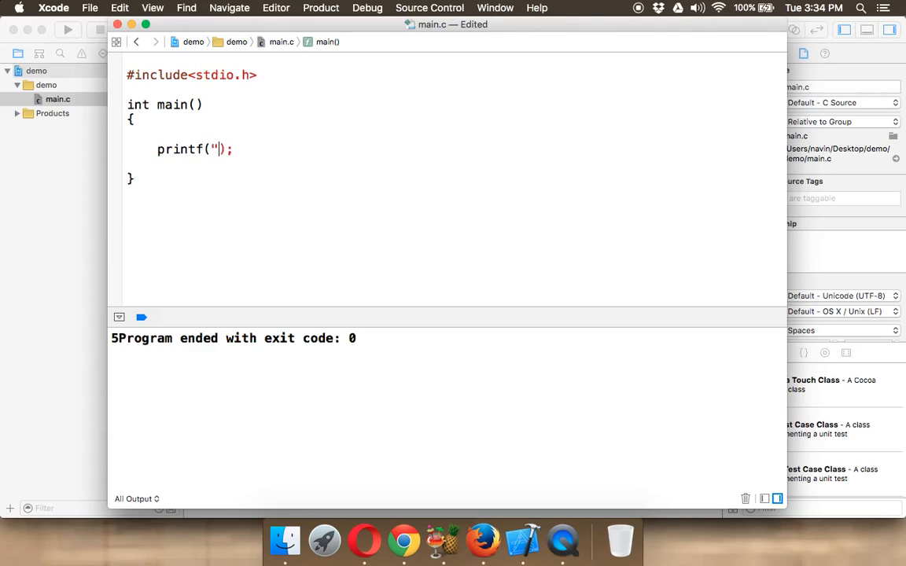
text(hello)
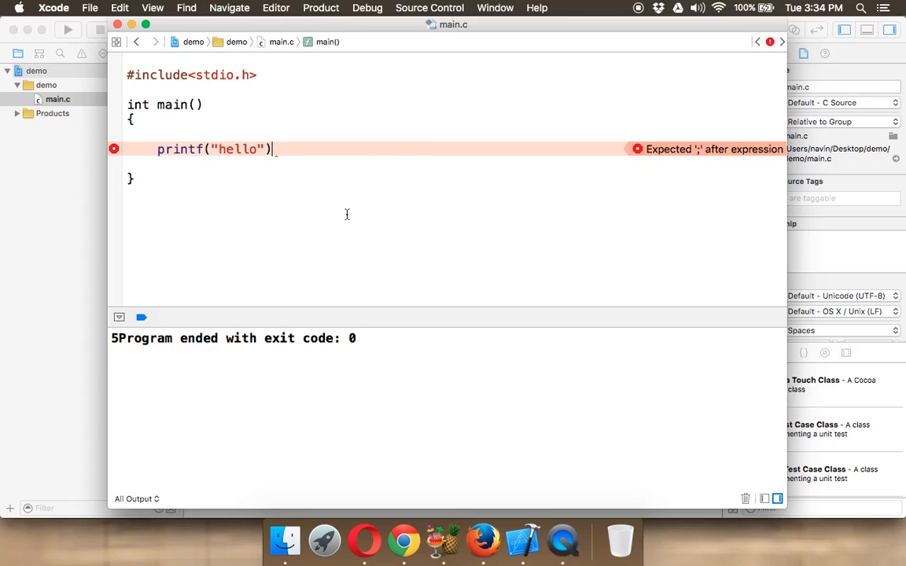
mouse_move(235, 136)
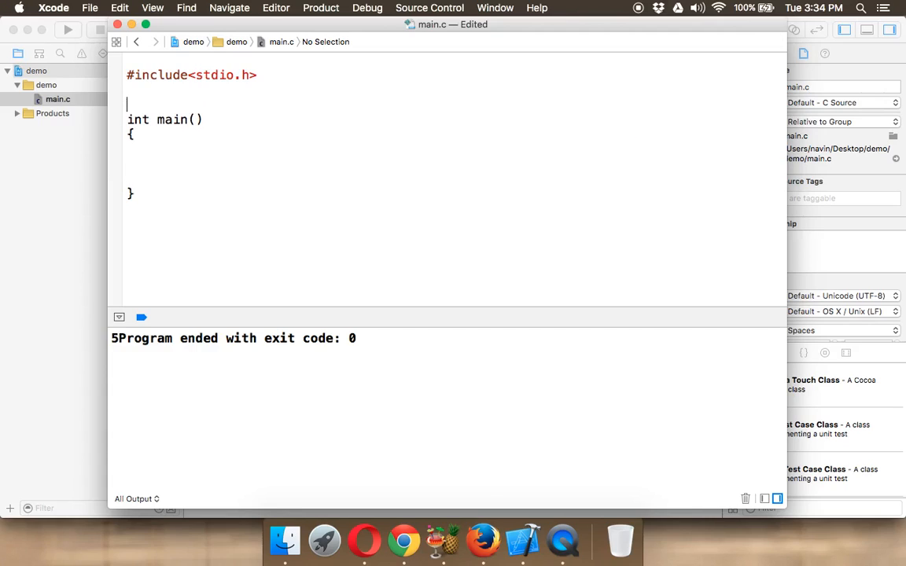
Add #define x printf("hello") between the include line and main
text(#)
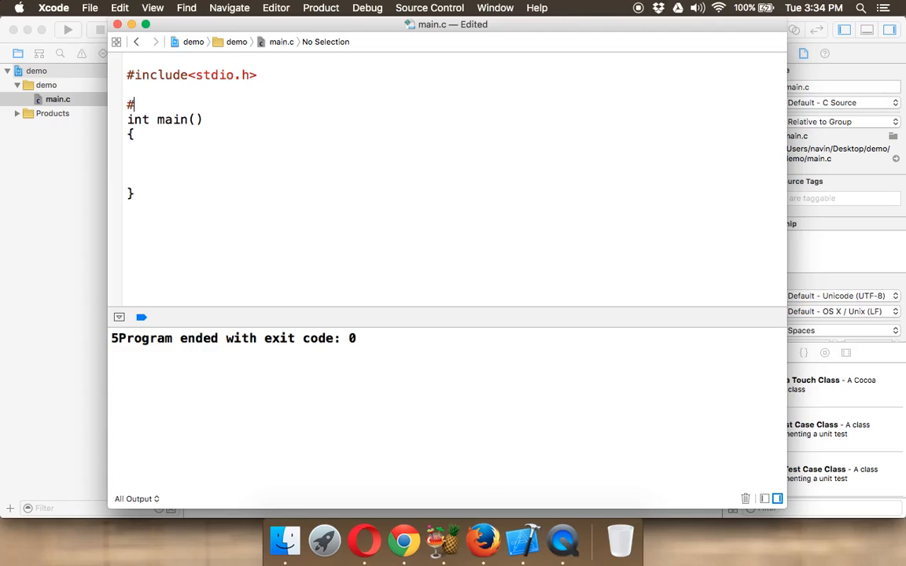
text(define)
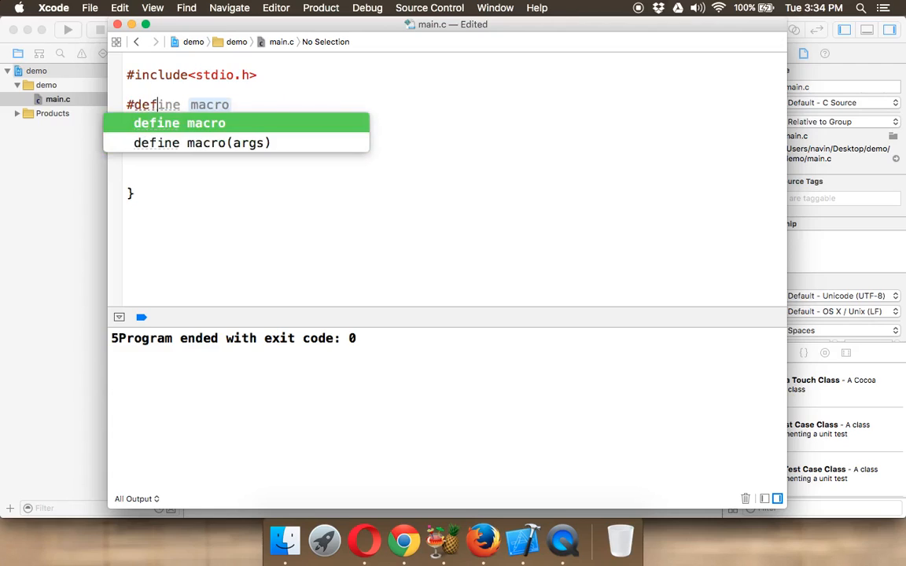
text(x)
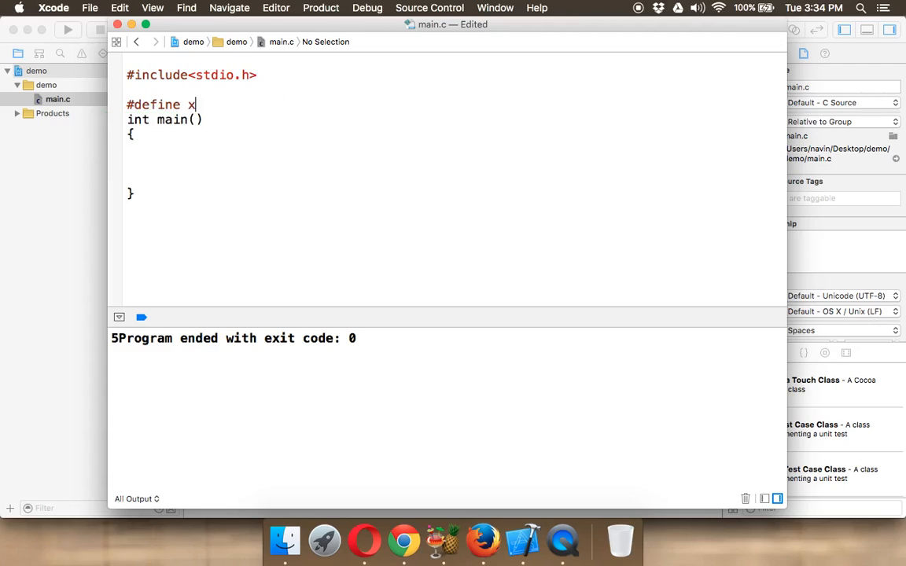
text(print)
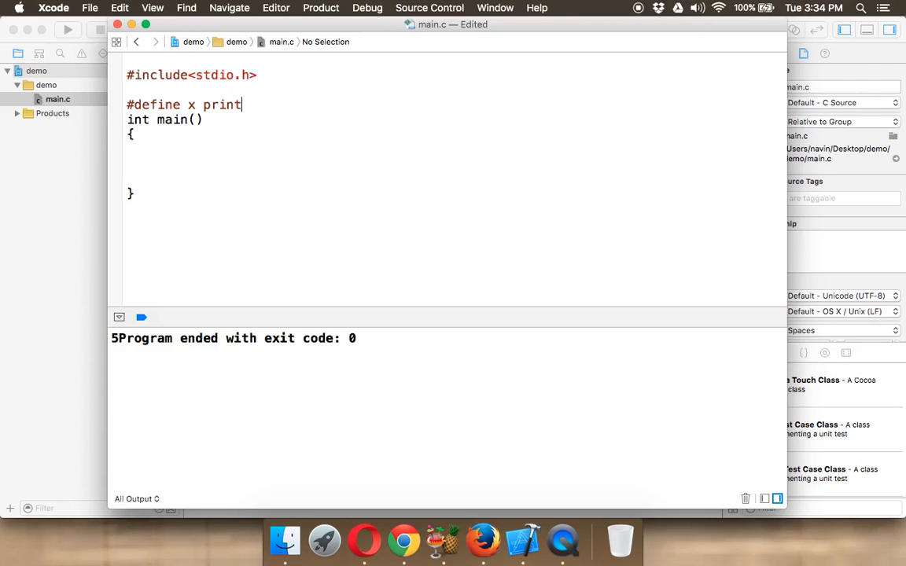
text(f();)
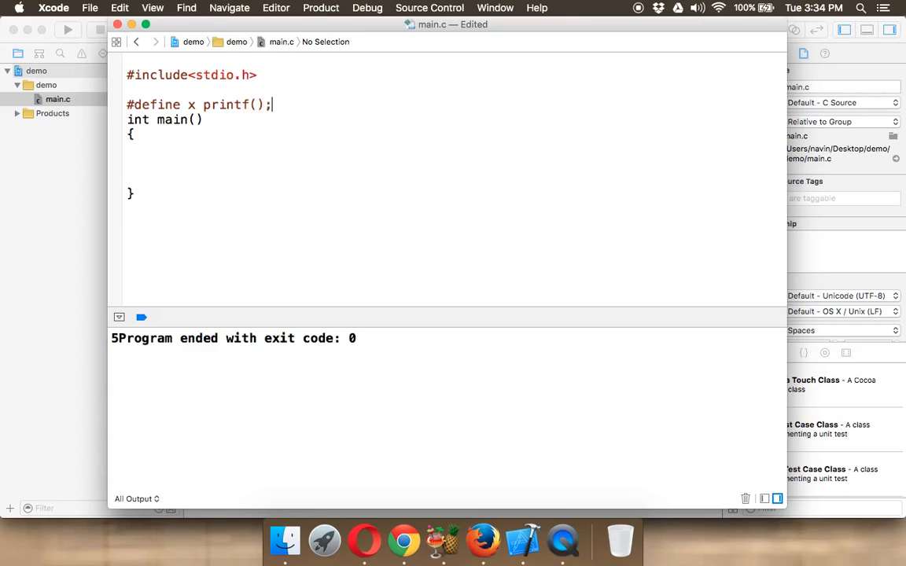
text(")
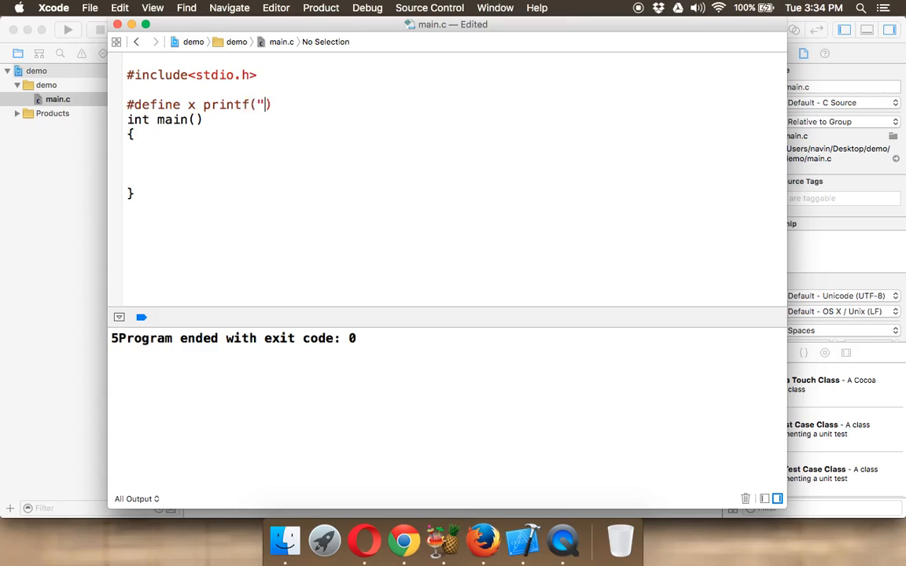
text(")
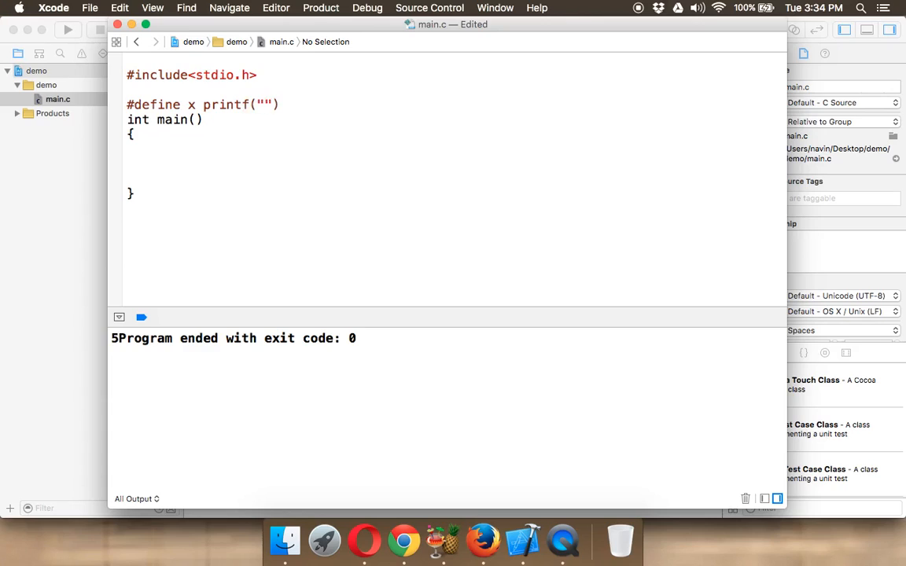
text(hel)
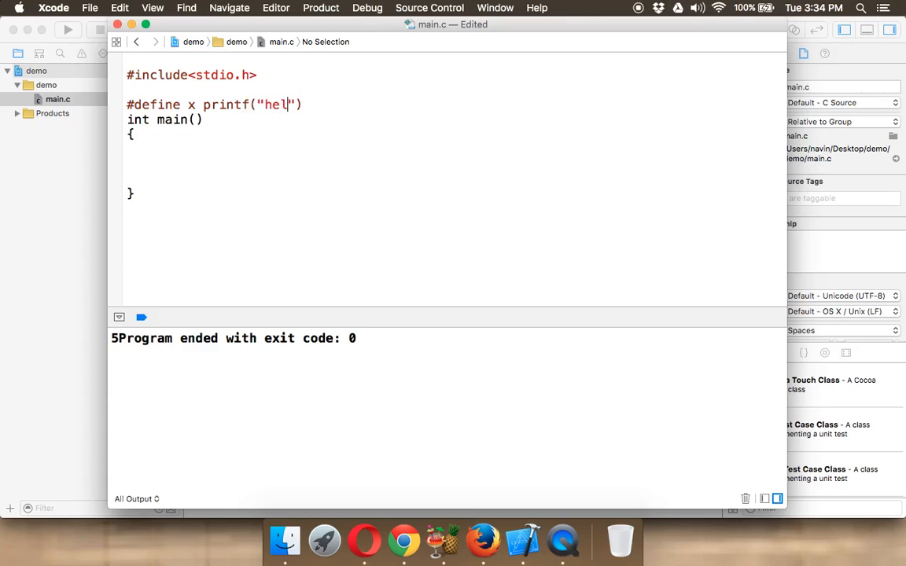
text(lo)
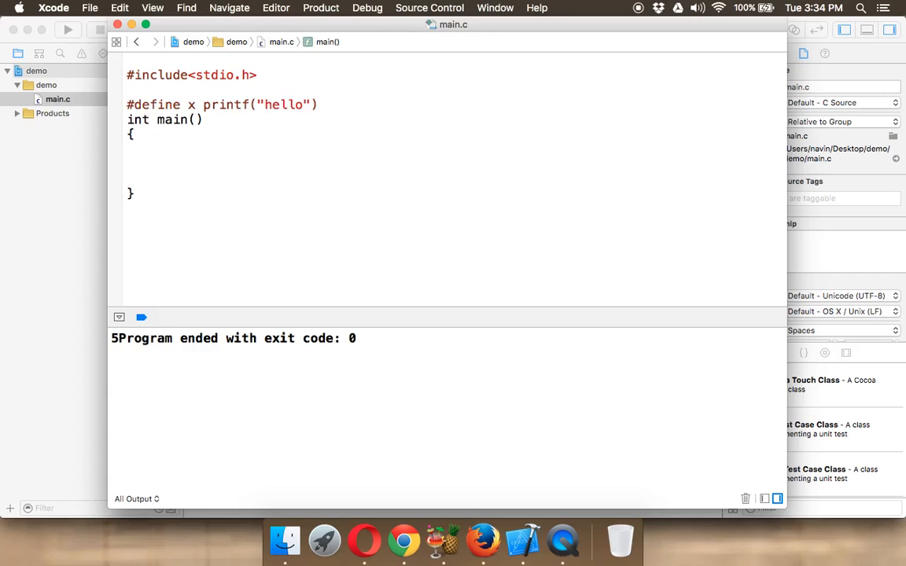
Call x; inside main, save, and run so the console prints hello
text(x;)
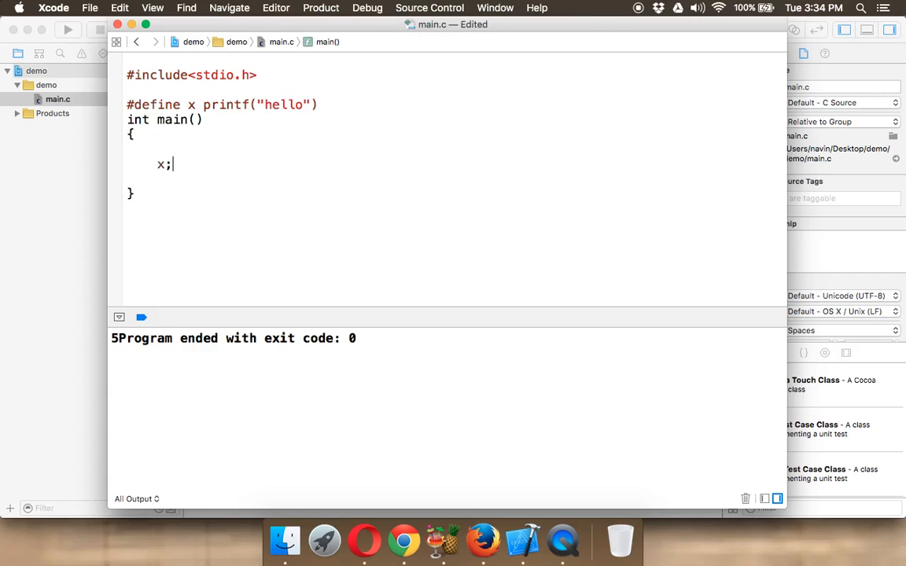
key(cmd+s)
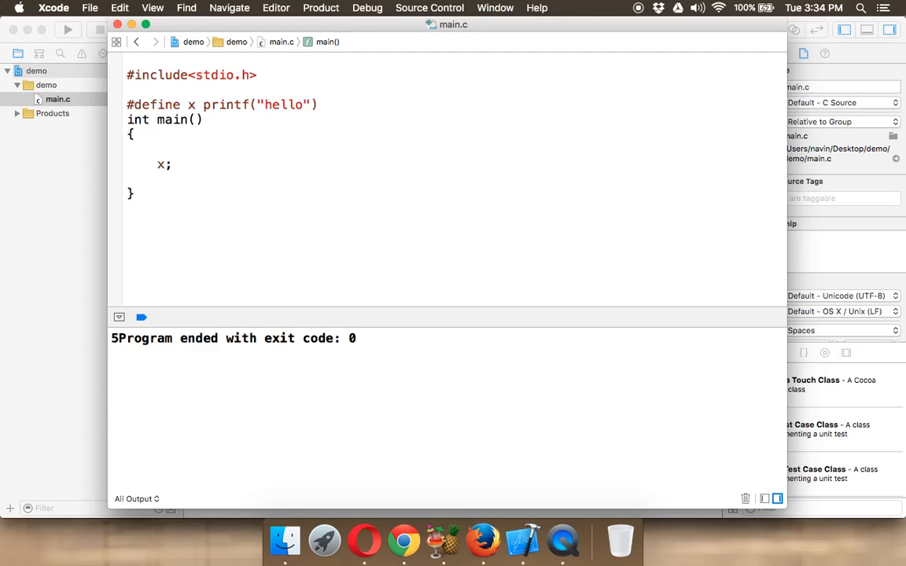
click(67, 28)
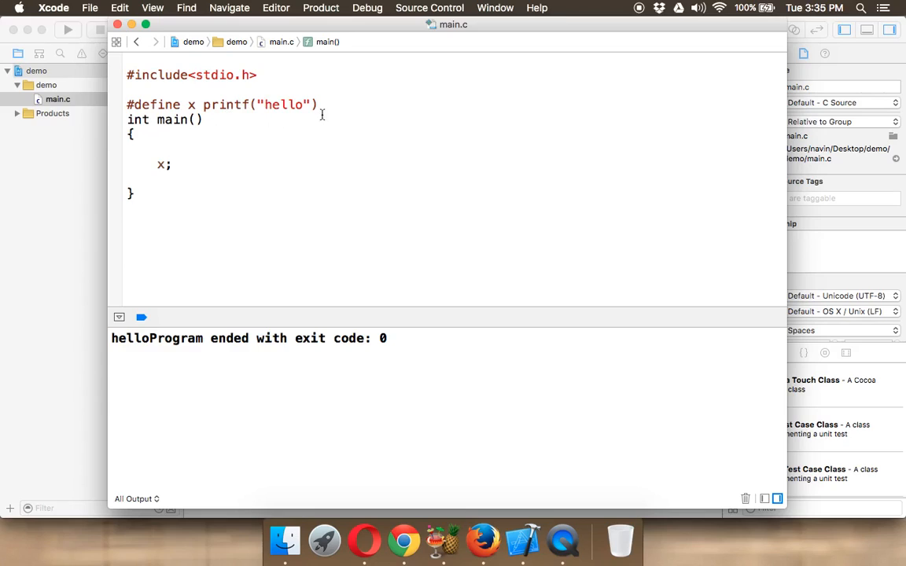
click(318, 103)
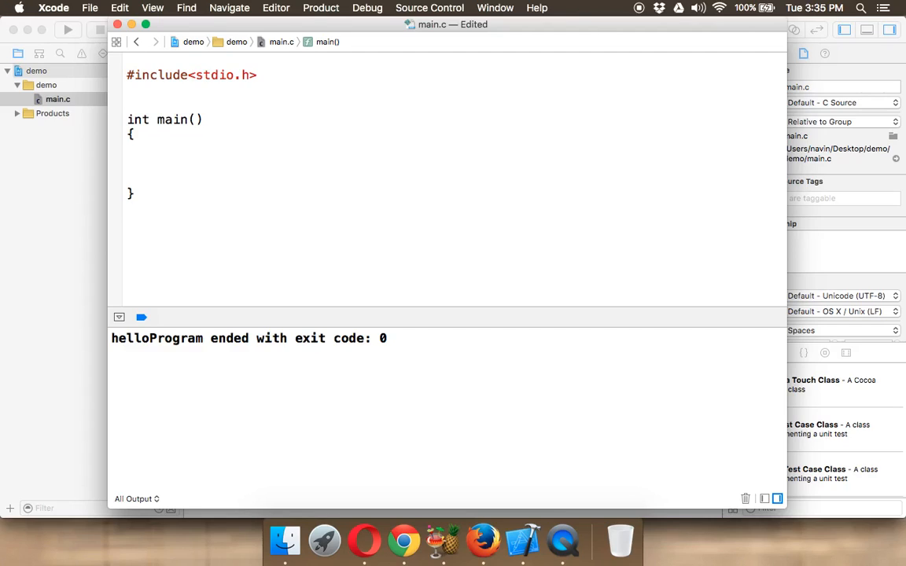
Remove the macro and its call, try an if(3>1) condition in main, then clear it out
text(x)
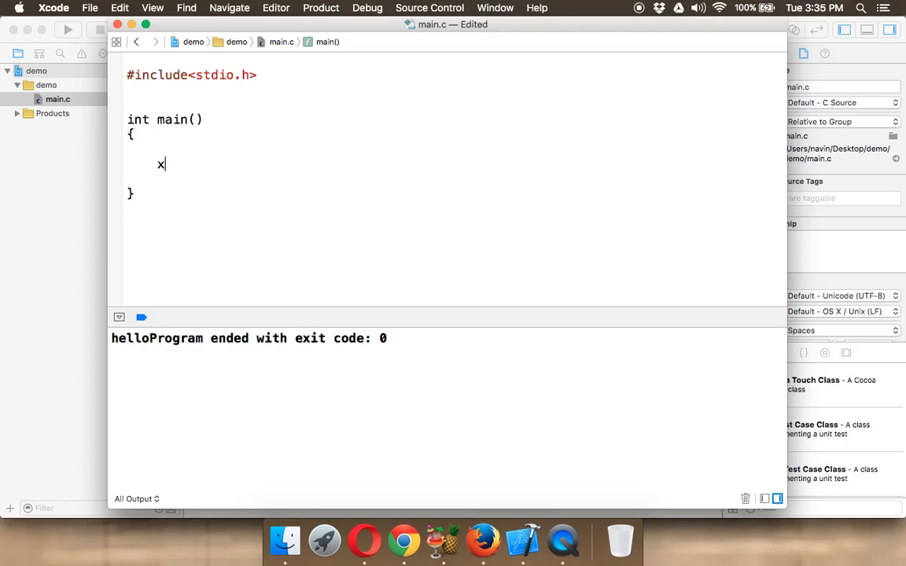
text(3>1)
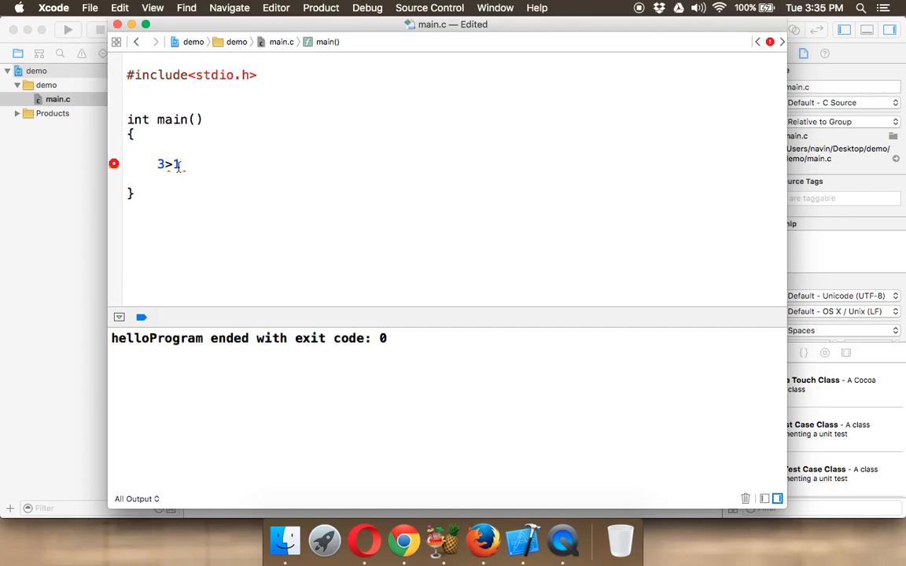
text(if()
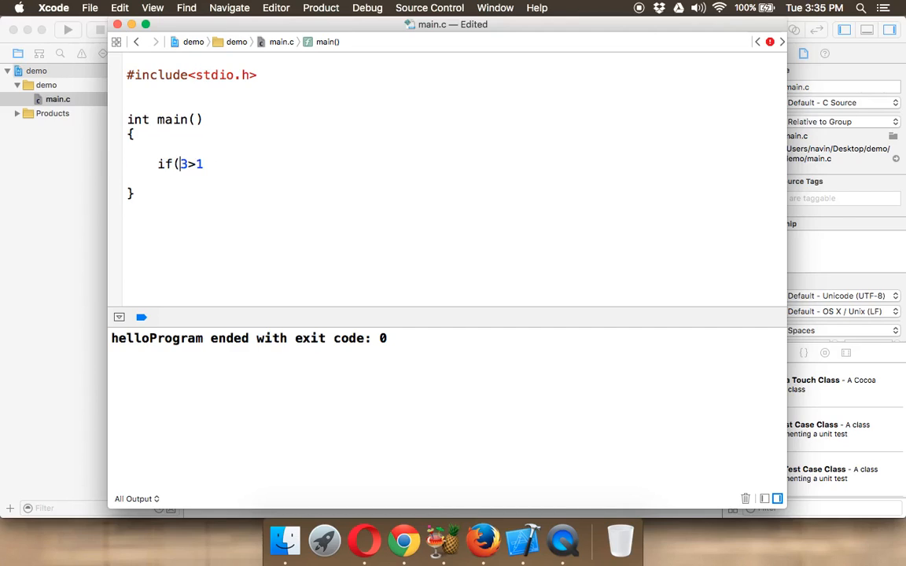
text())
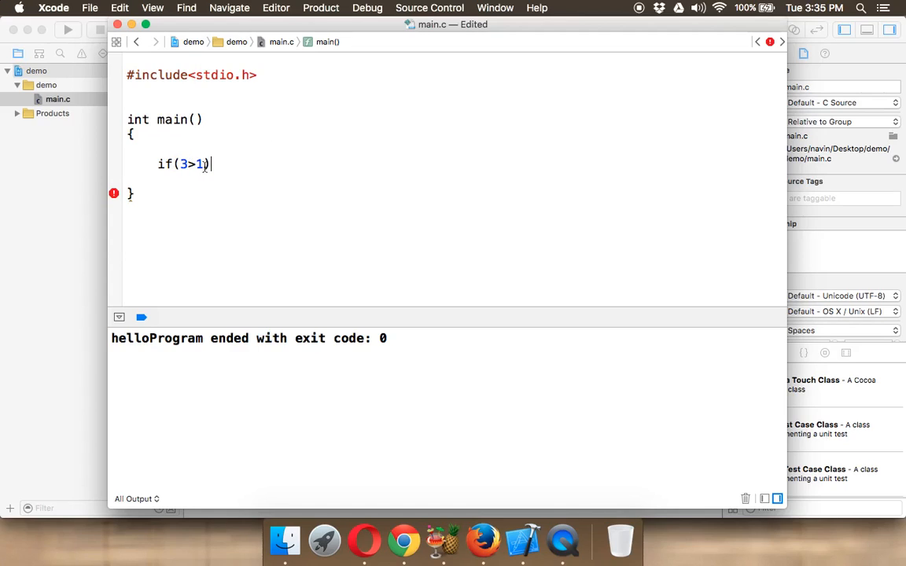
double_click(188, 164)
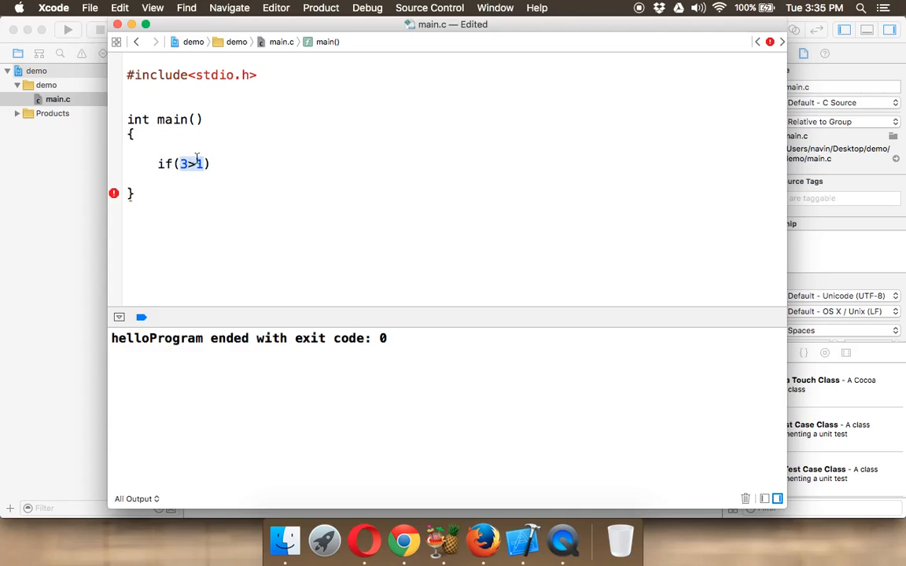
click(181, 163)
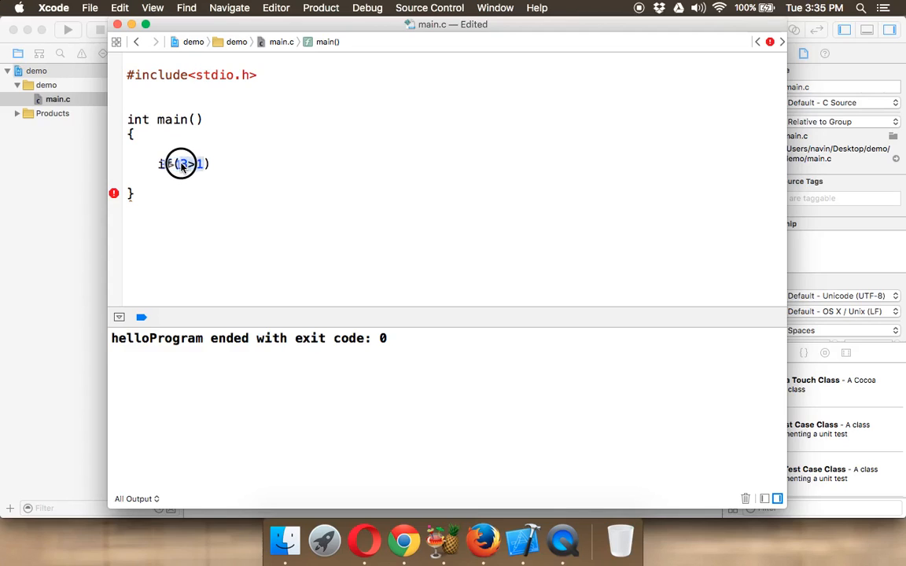
text(1)
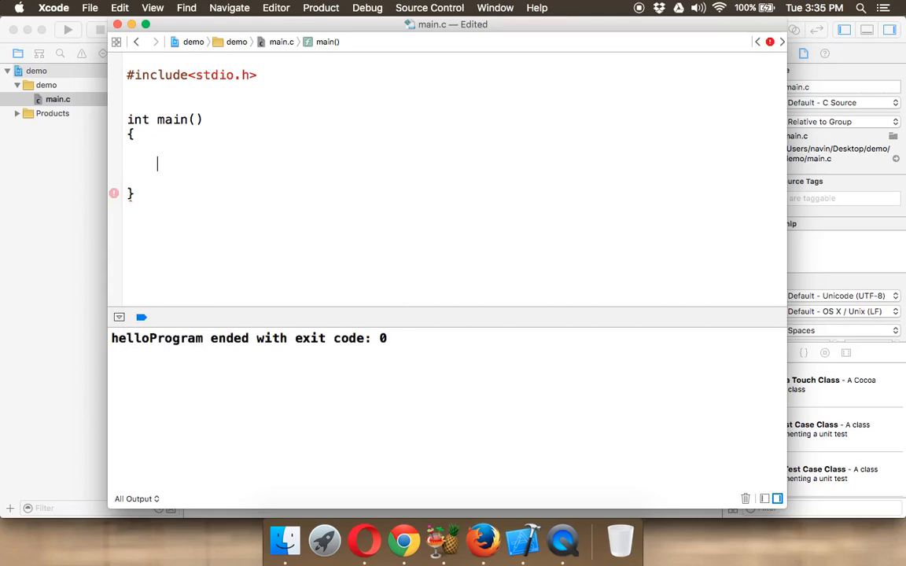
Write if(printf("Hello\n")) with empty braces in main and run it, printing Hello
text(if()
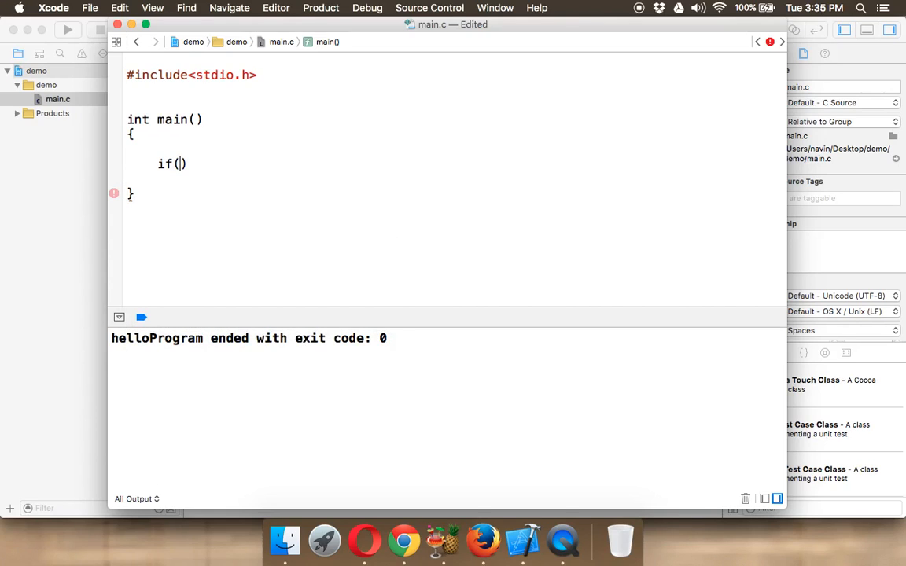
text(printf("Hello)
text({)
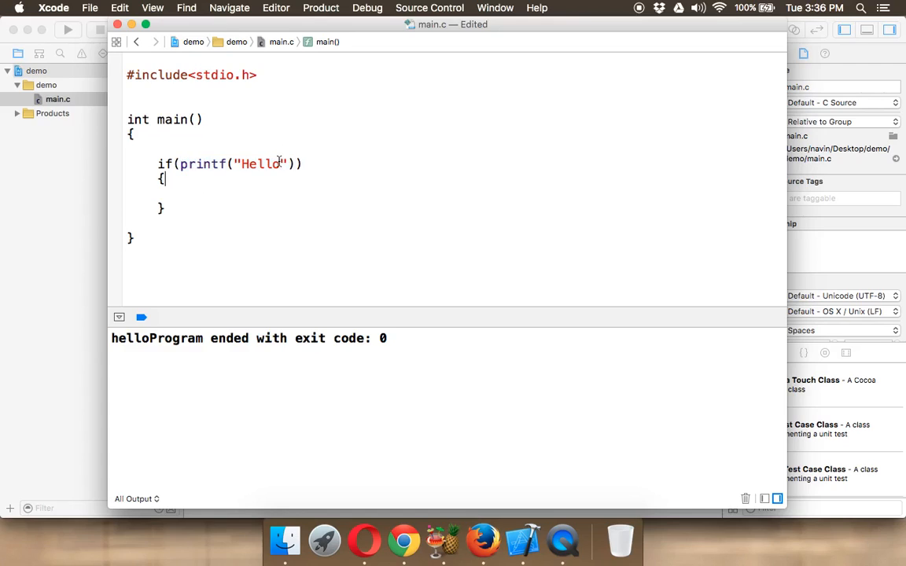
text(\n)
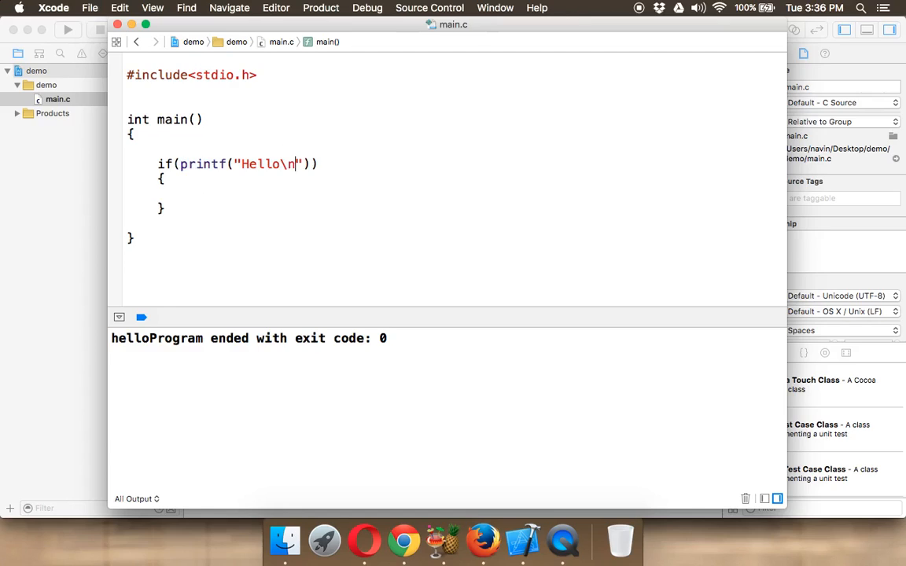
click(66, 28)
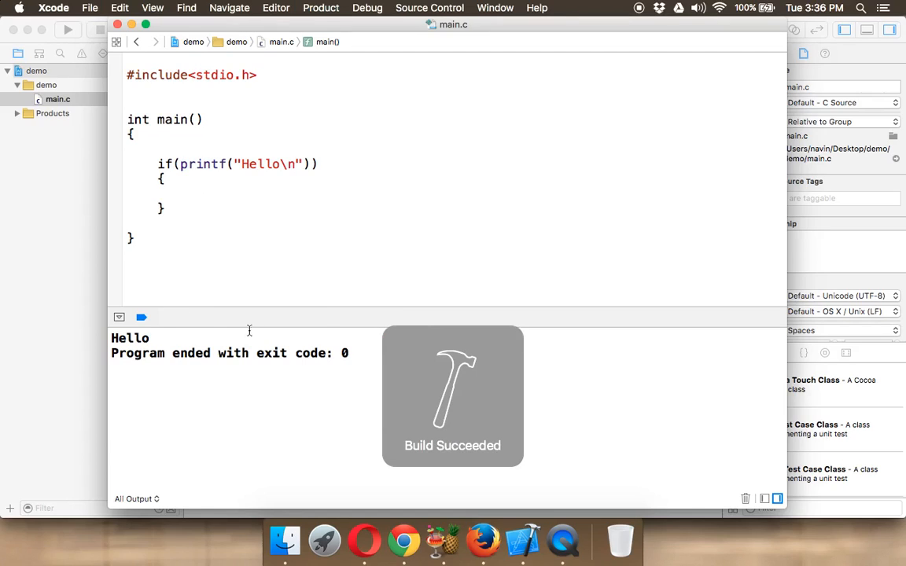